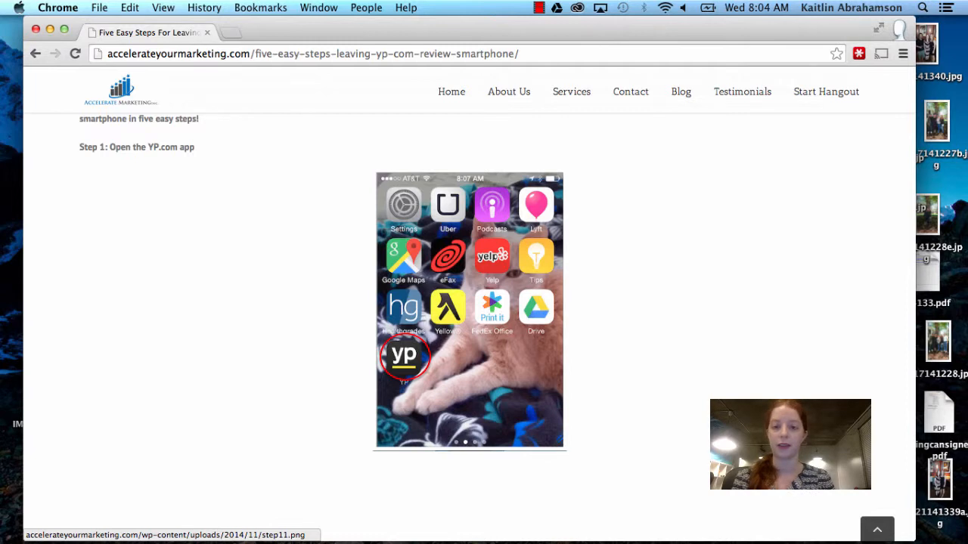
{"action": "mouse_move", "coordinate": [694, 248]}
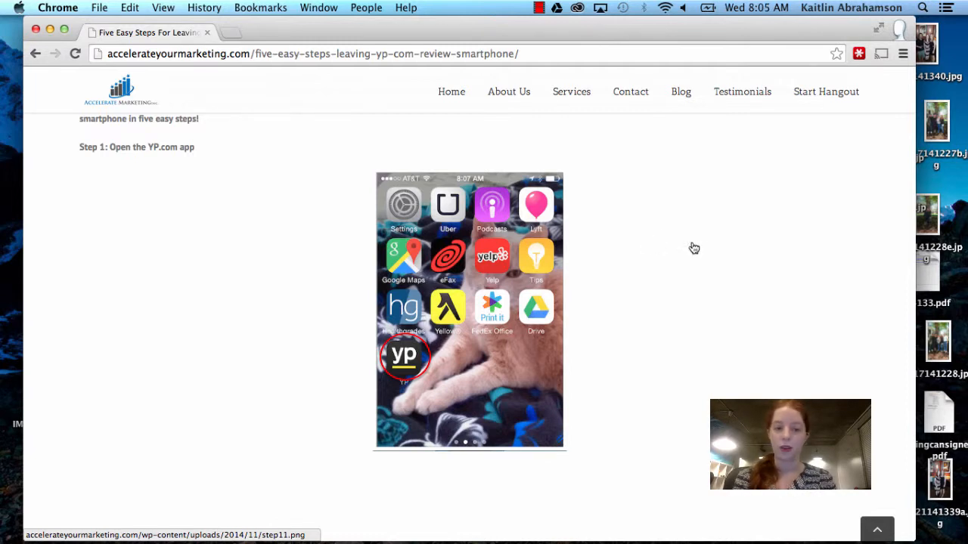
{"action": "mouse_move", "coordinate": [482, 414]}
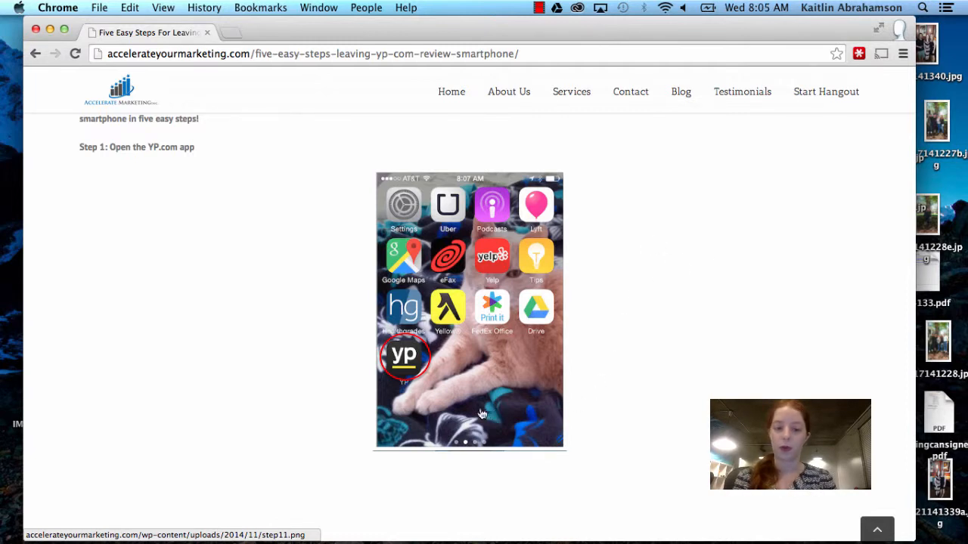
{"action": "mouse_move", "coordinate": [394, 372]}
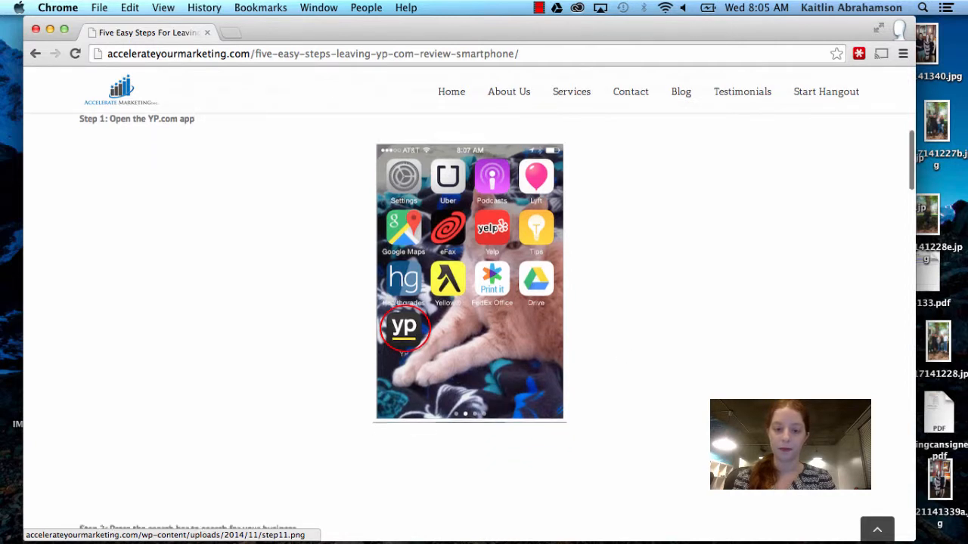
{"action": "scroll", "scroll_direction": "down", "scroll_amount": 3}
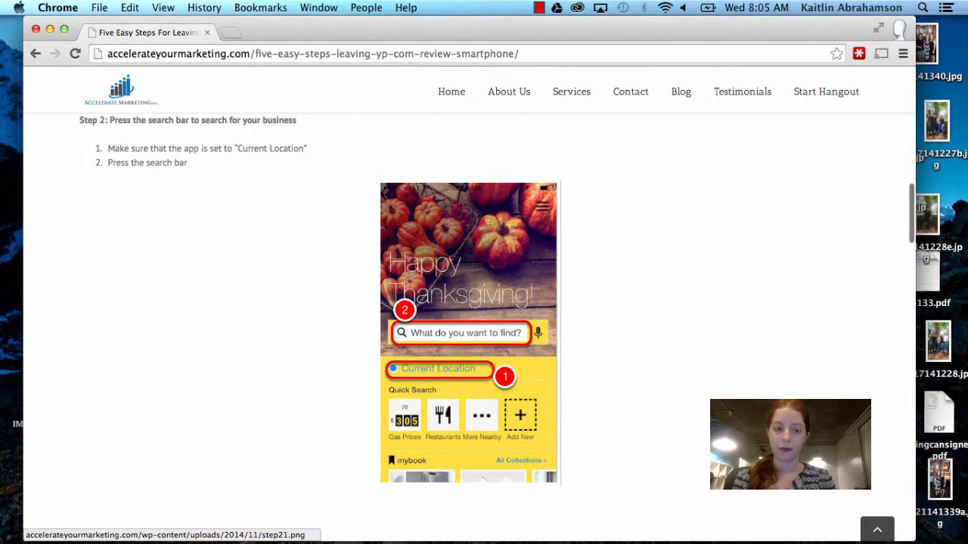
{"action": "mouse_move", "coordinate": [641, 353]}
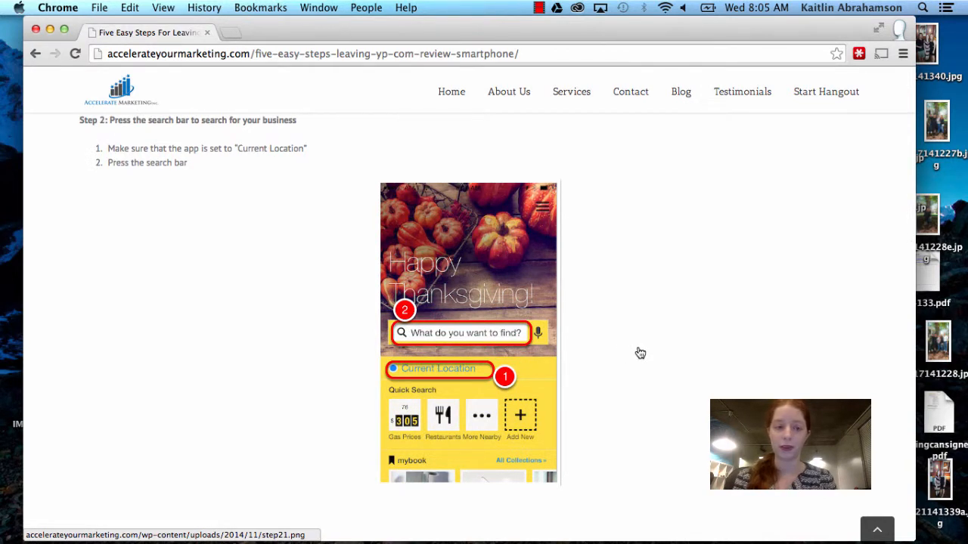
{"action": "mouse_move", "coordinate": [446, 378]}
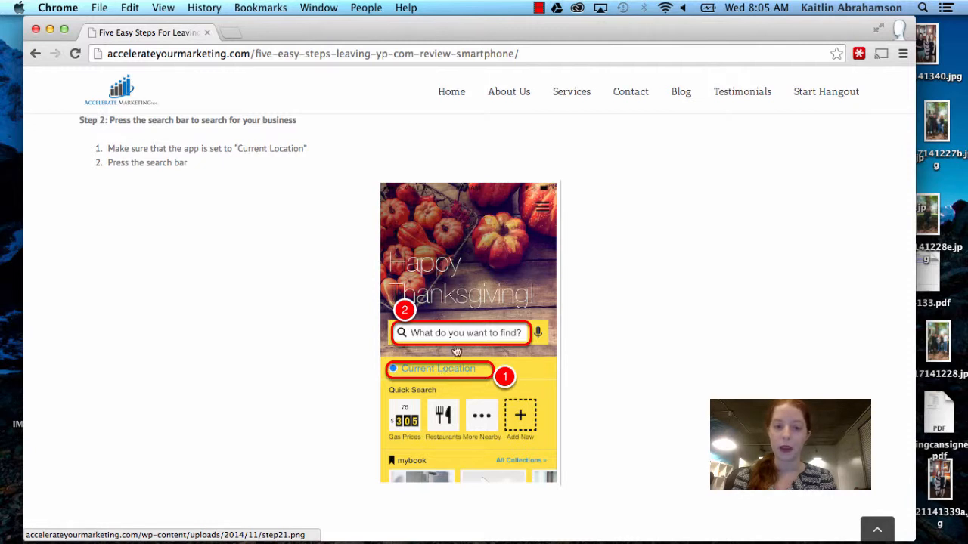
{"action": "mouse_move", "coordinate": [442, 340]}
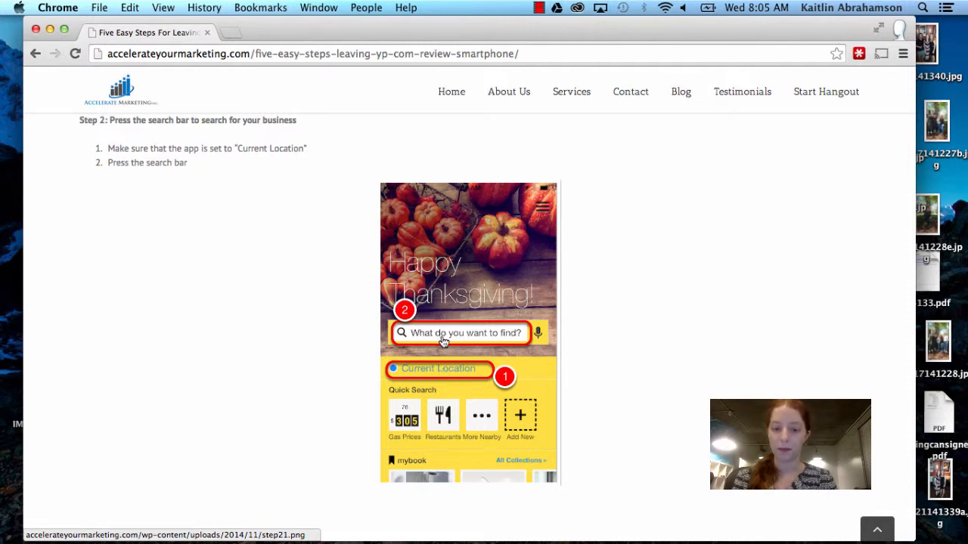
{"action": "scroll", "scroll_direction": "down", "scroll_amount": 3}
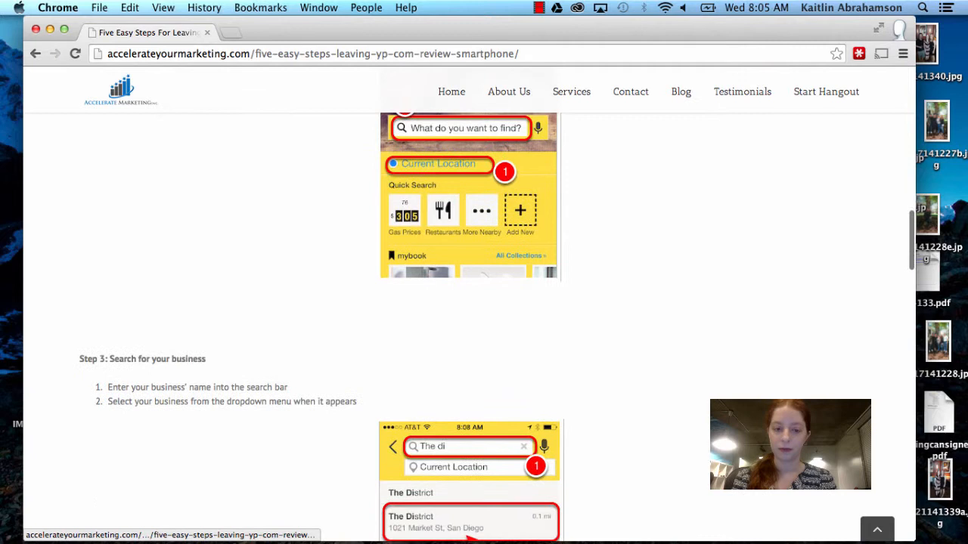
{"action": "scroll", "scroll_direction": "down", "scroll_amount": 3}
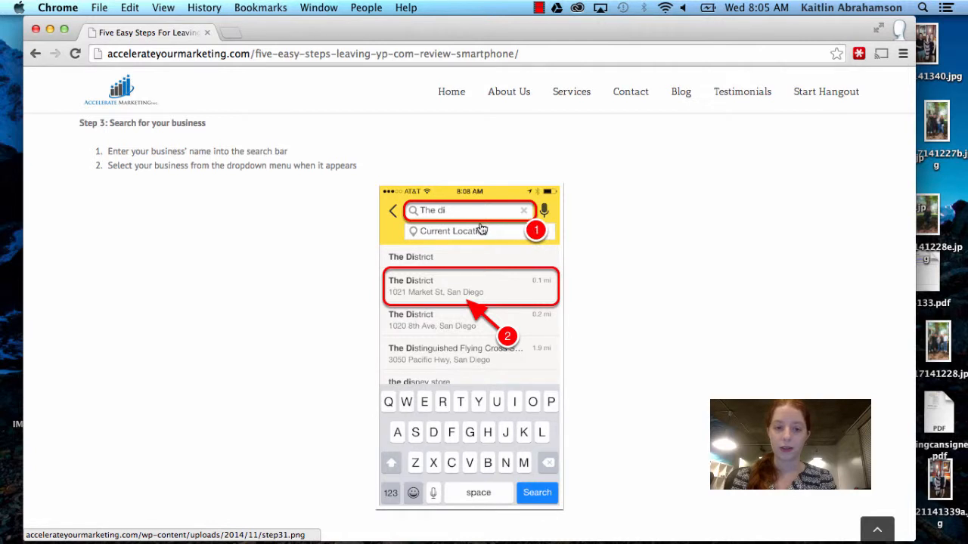
{"action": "mouse_move", "coordinate": [583, 254]}
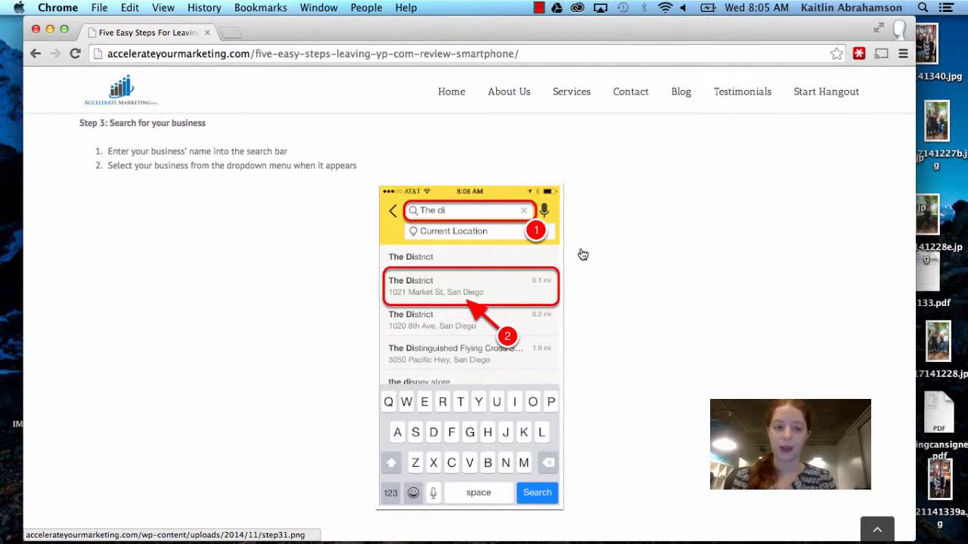
{"action": "mouse_move", "coordinate": [515, 306]}
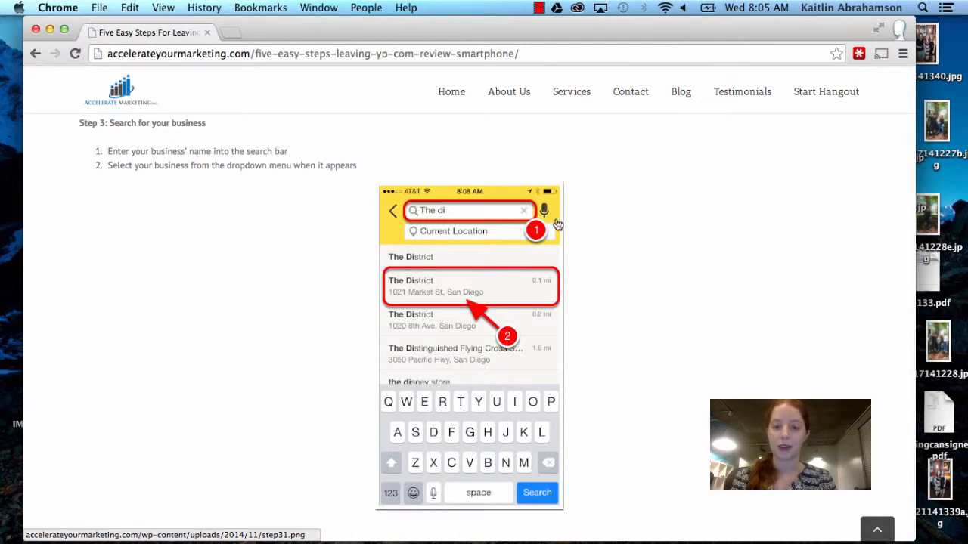
{"action": "mouse_move", "coordinate": [585, 232]}
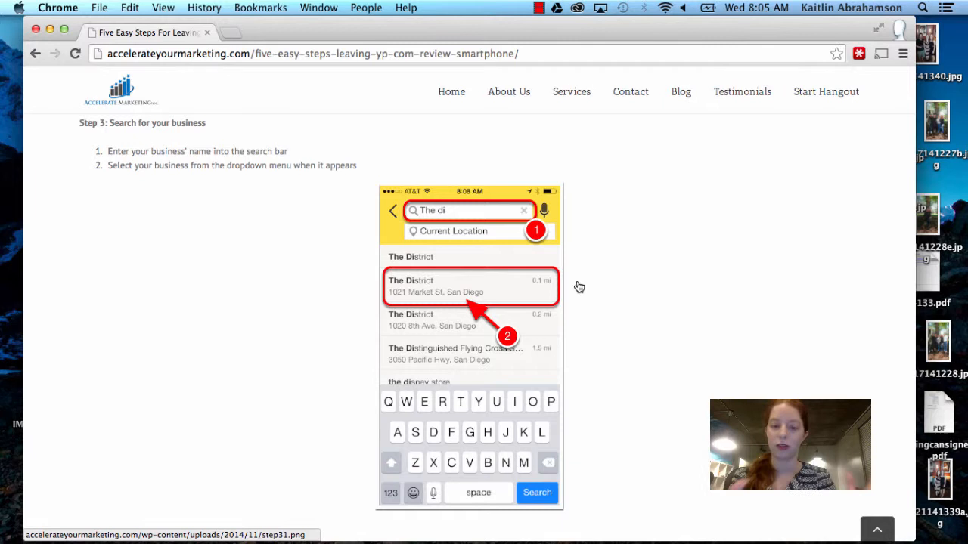
{"action": "mouse_move", "coordinate": [487, 212]}
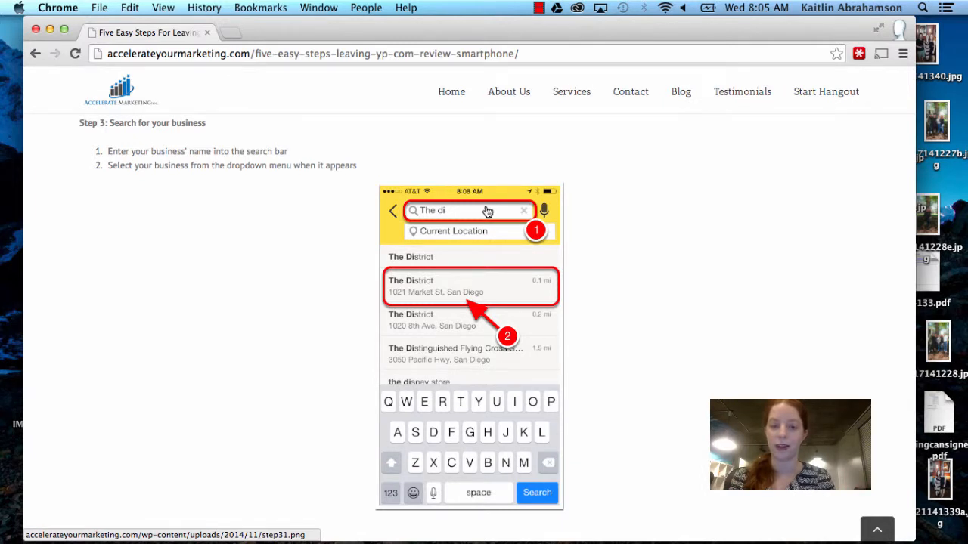
{"action": "mouse_move", "coordinate": [500, 315]}
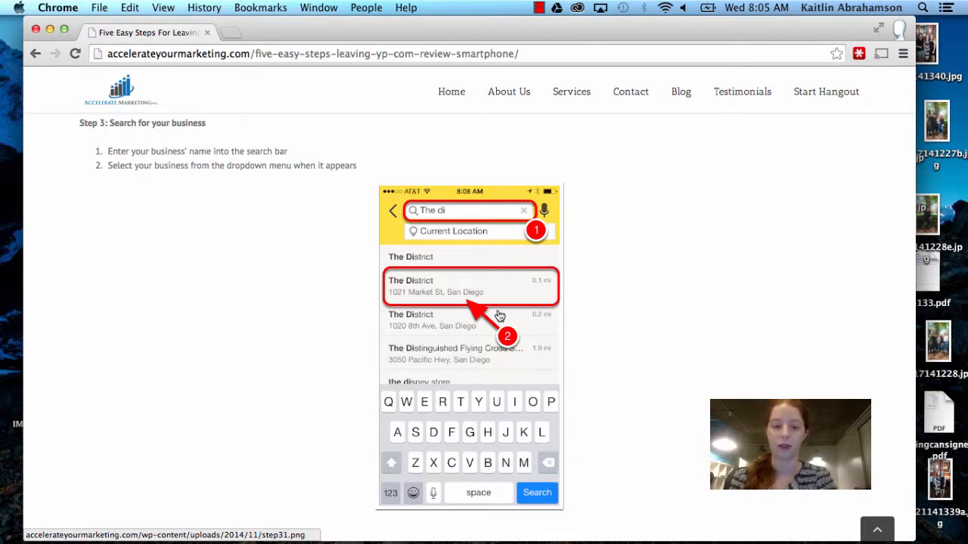
{"action": "mouse_move", "coordinate": [596, 302]}
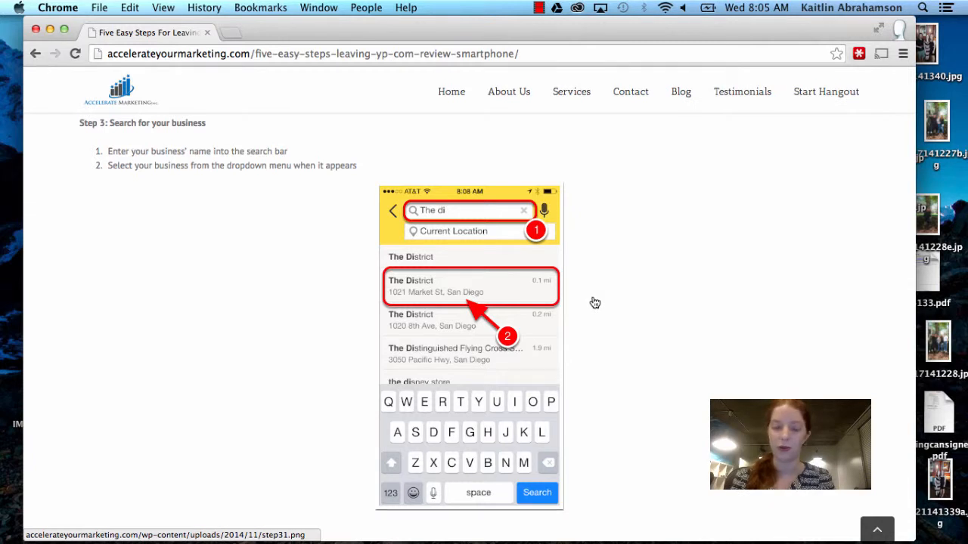
{"action": "scroll", "scroll_direction": "down", "scroll_amount": 3}
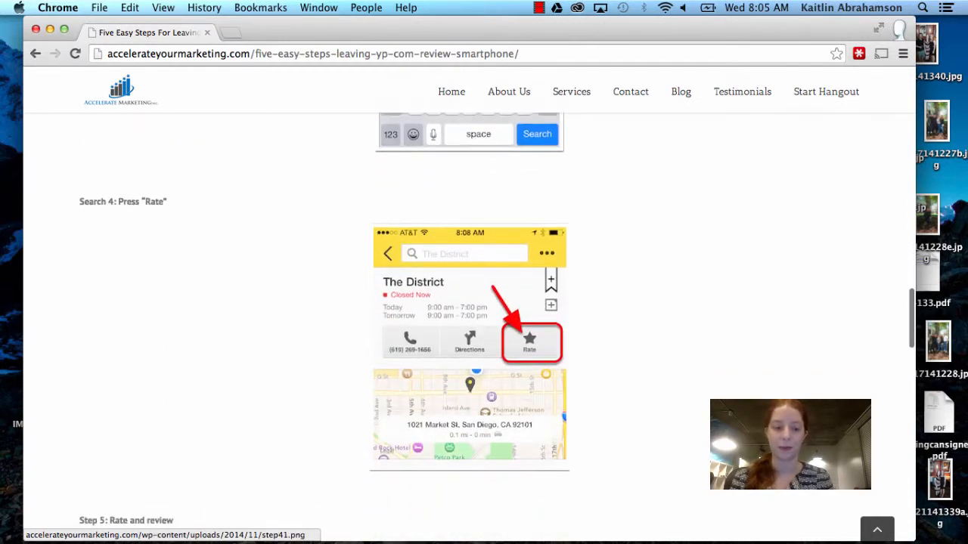
{"action": "scroll", "scroll_direction": "down", "scroll_amount": 3}
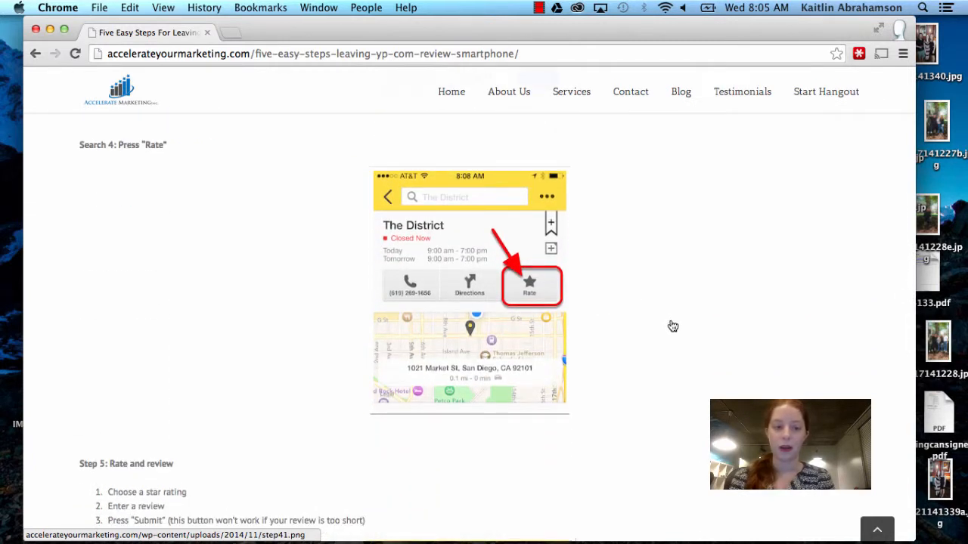
{"action": "mouse_move", "coordinate": [592, 302]}
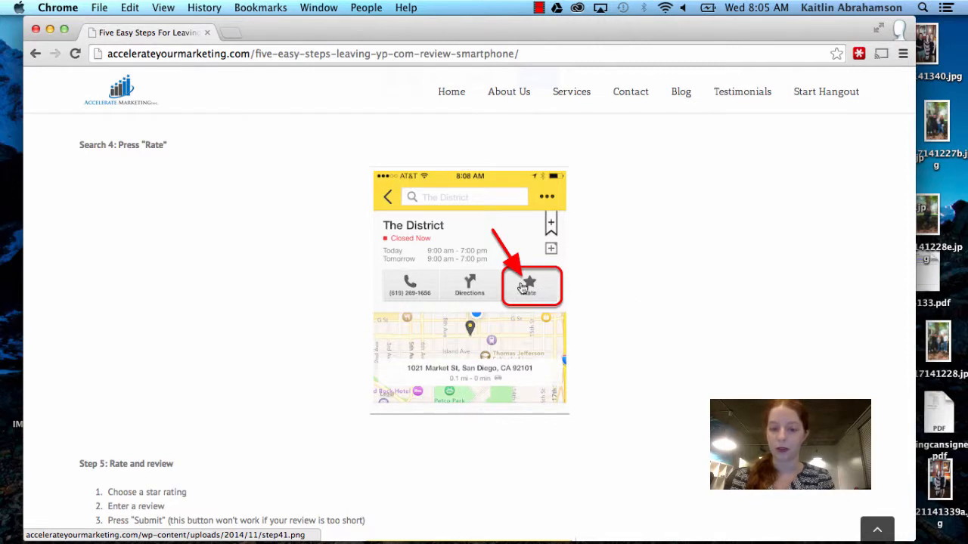
{"action": "scroll", "scroll_direction": "down", "scroll_amount": 3}
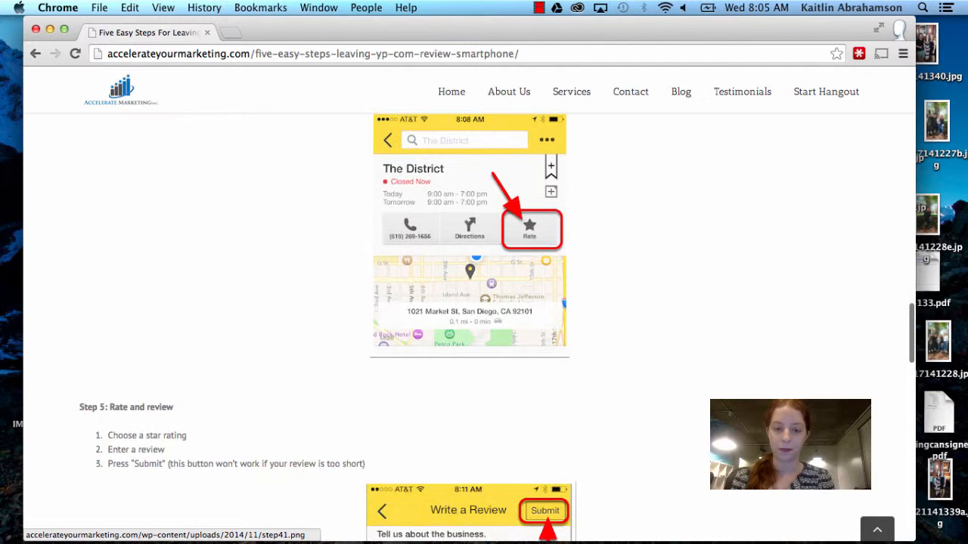
{"action": "scroll", "scroll_direction": "down", "scroll_amount": 3}
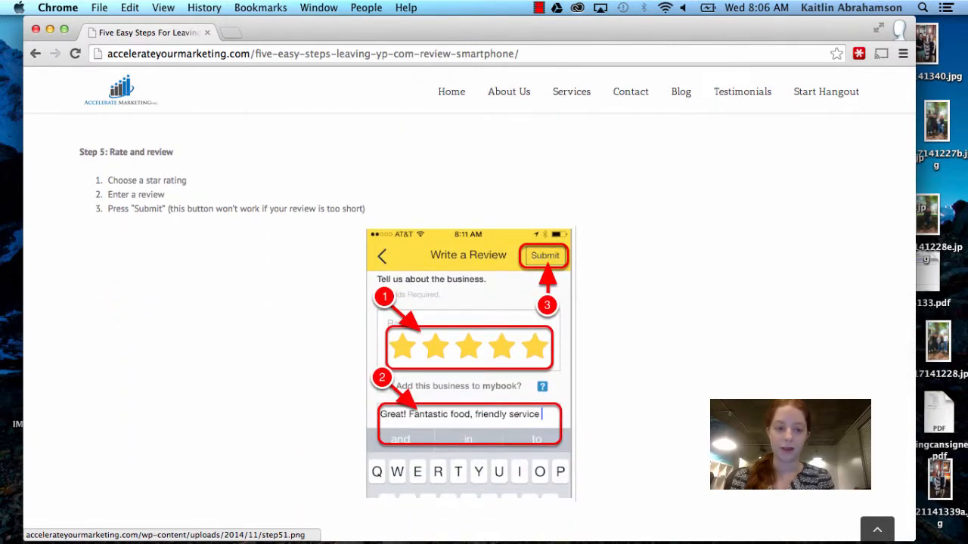
{"action": "mouse_move", "coordinate": [539, 361]}
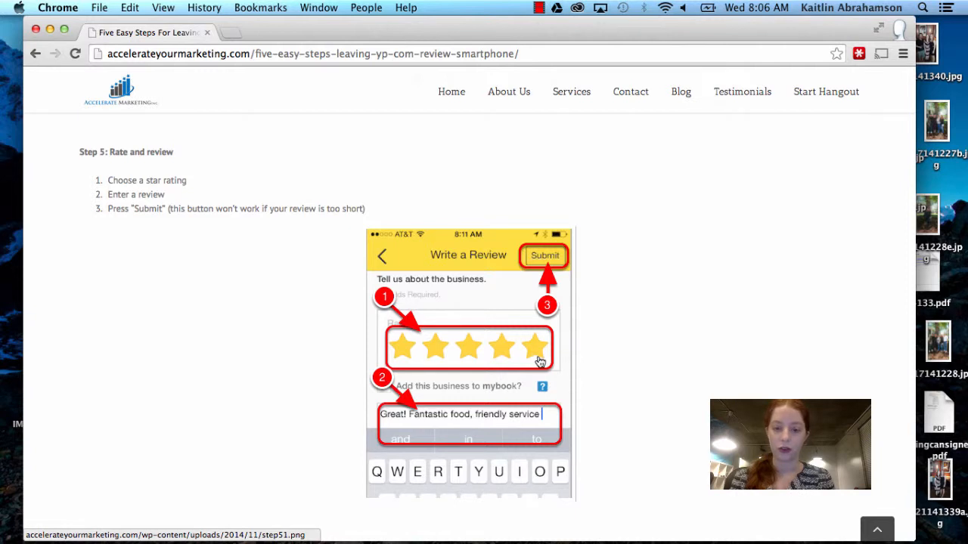
{"action": "mouse_move", "coordinate": [547, 431]}
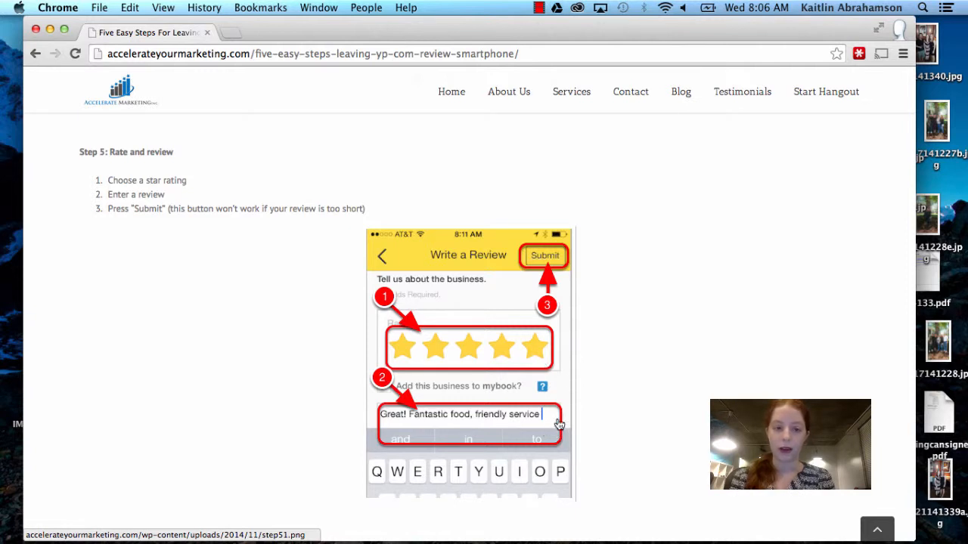
{"action": "mouse_move", "coordinate": [557, 270]}
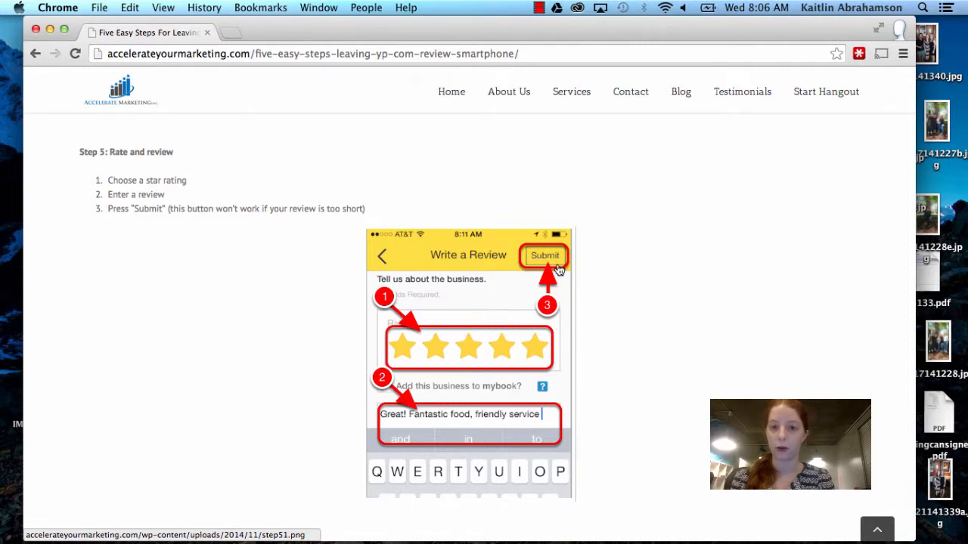
{"action": "mouse_move", "coordinate": [535, 431]}
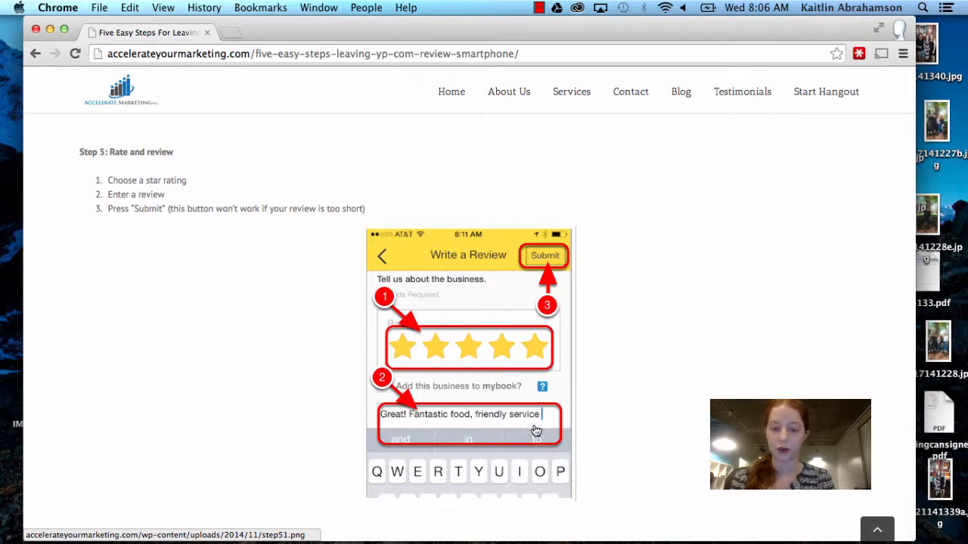
{"action": "mouse_move", "coordinate": [547, 264]}
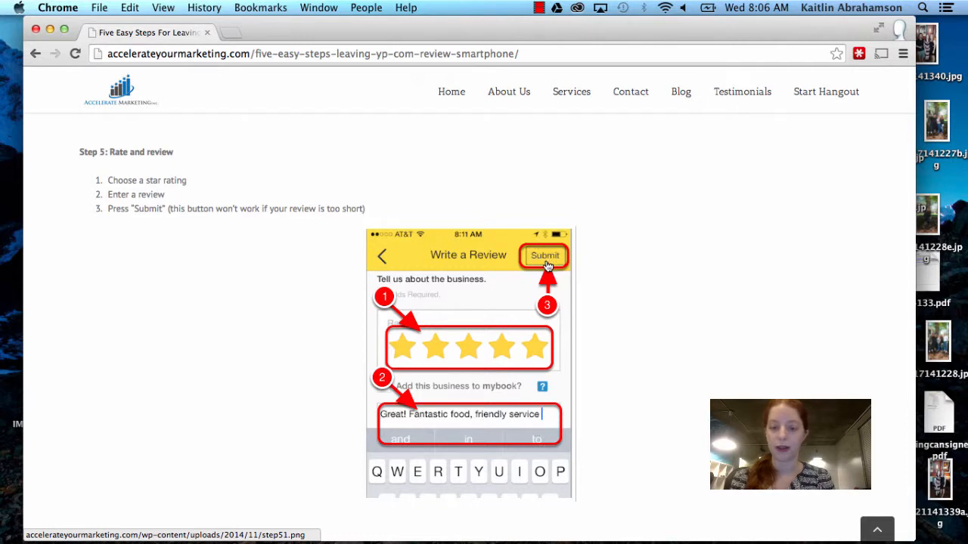
{"action": "mouse_move", "coordinate": [509, 429]}
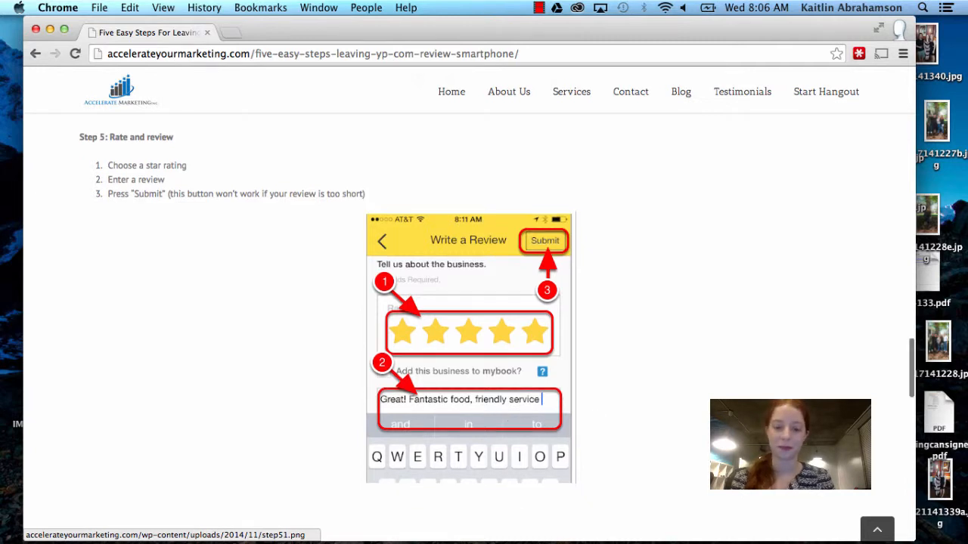
{"action": "scroll", "scroll_direction": "down", "scroll_amount": 3}
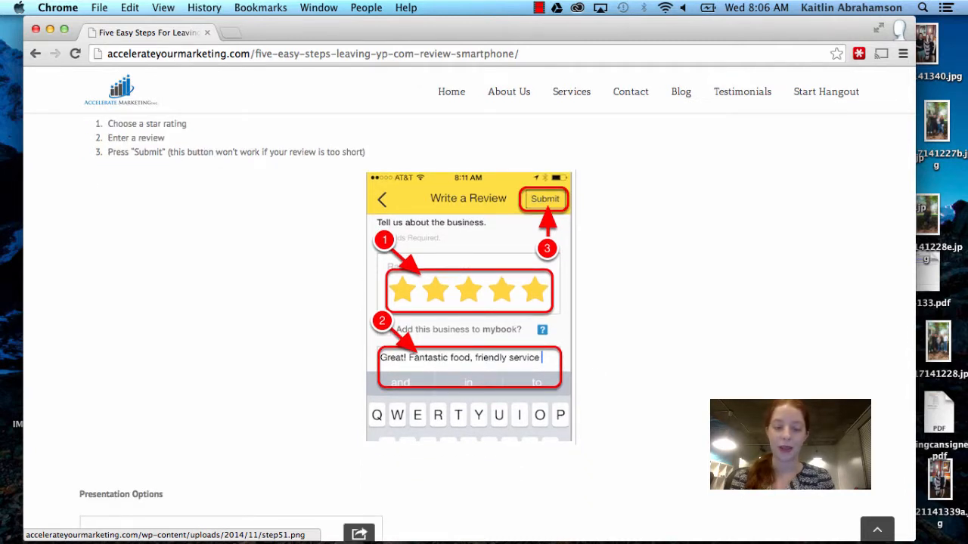